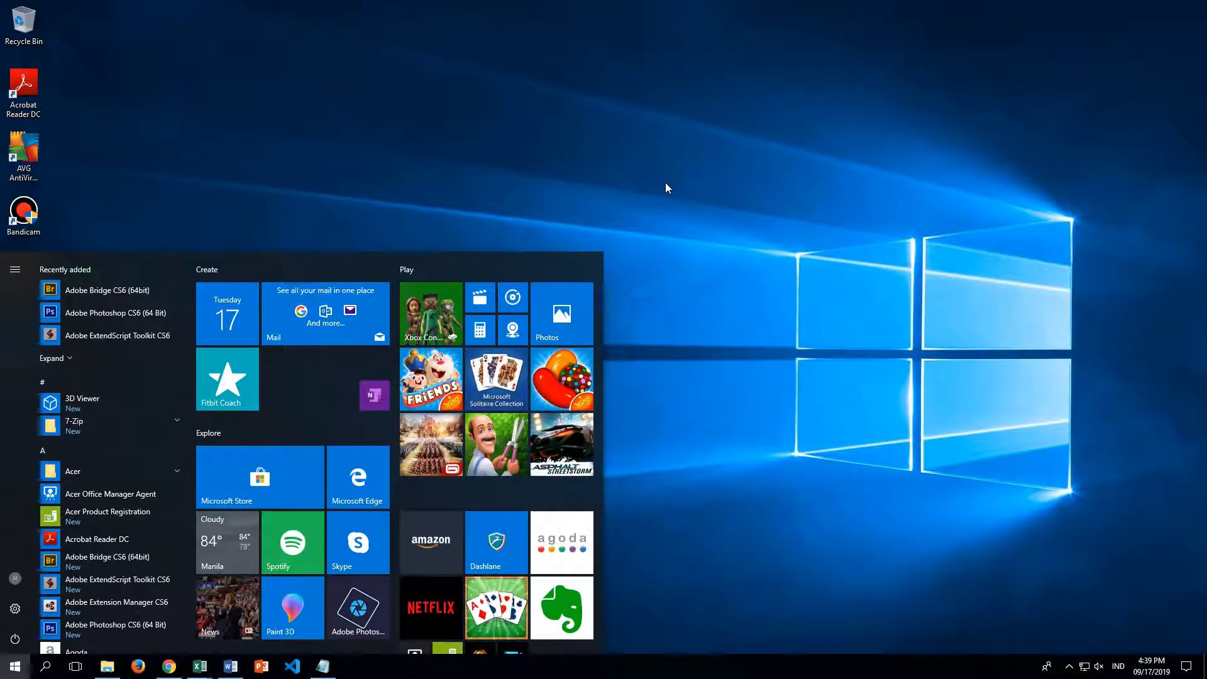
# Search the Start menu for 'cmd' so Command Prompt shows as the best match
pyautogui.write('cmd')
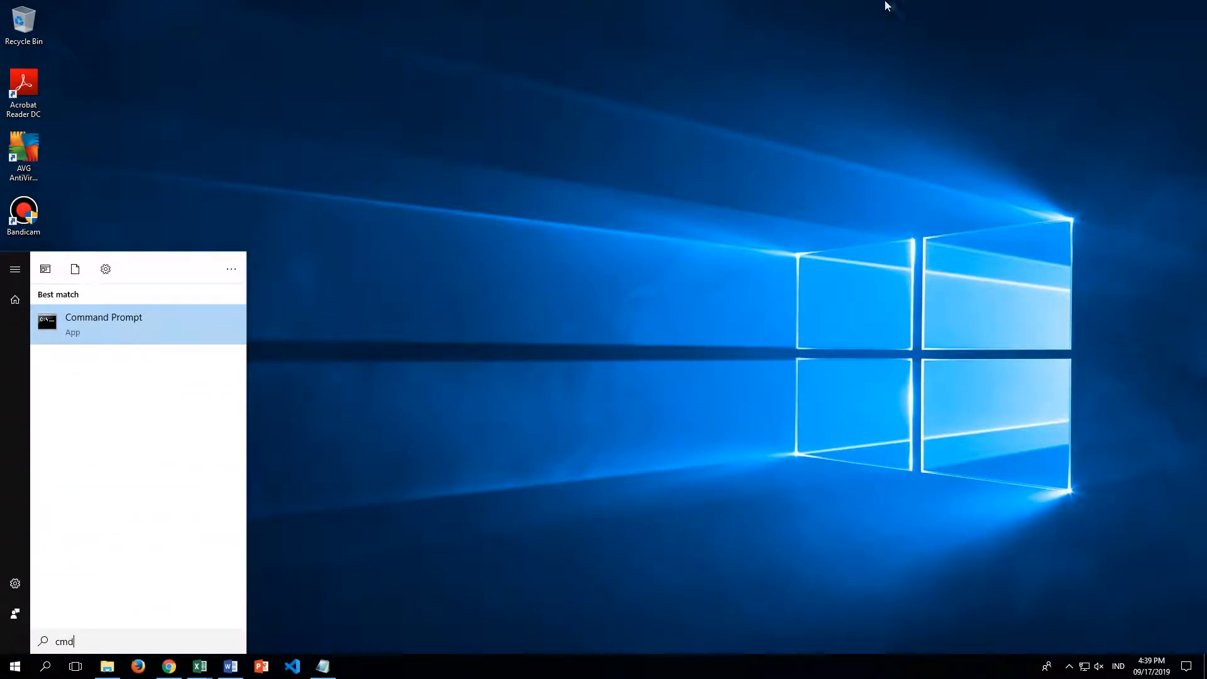
pyautogui.moveTo(219, 358)
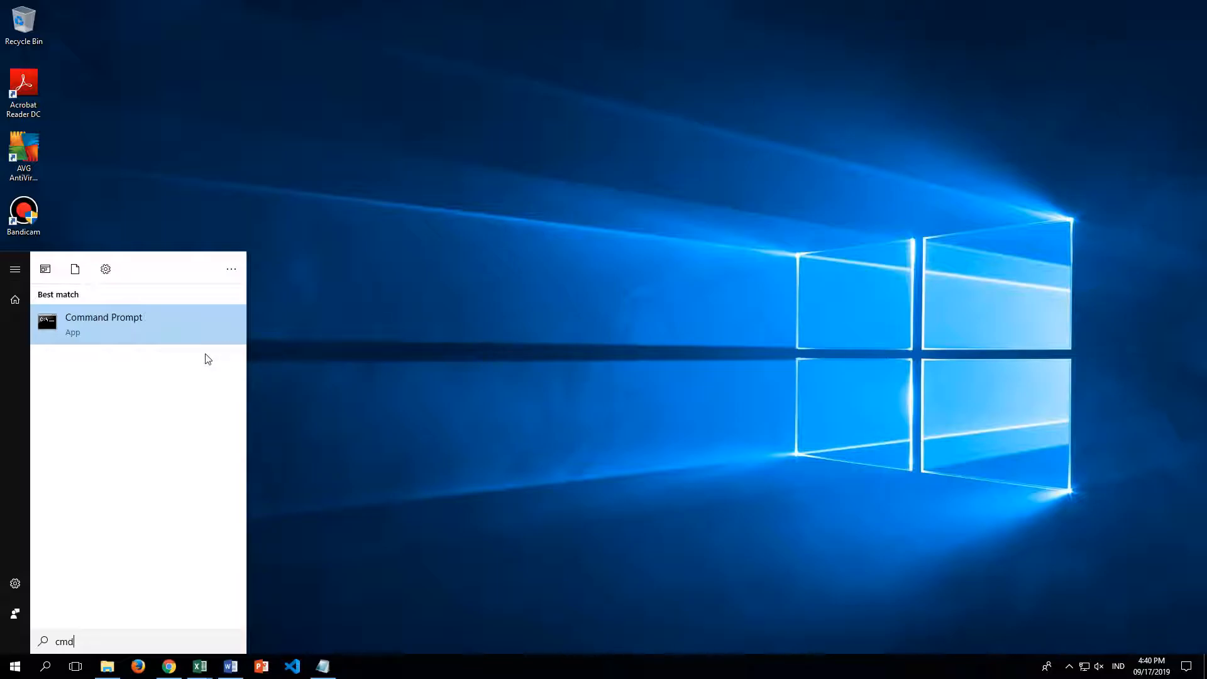
pyautogui.moveTo(181, 352)
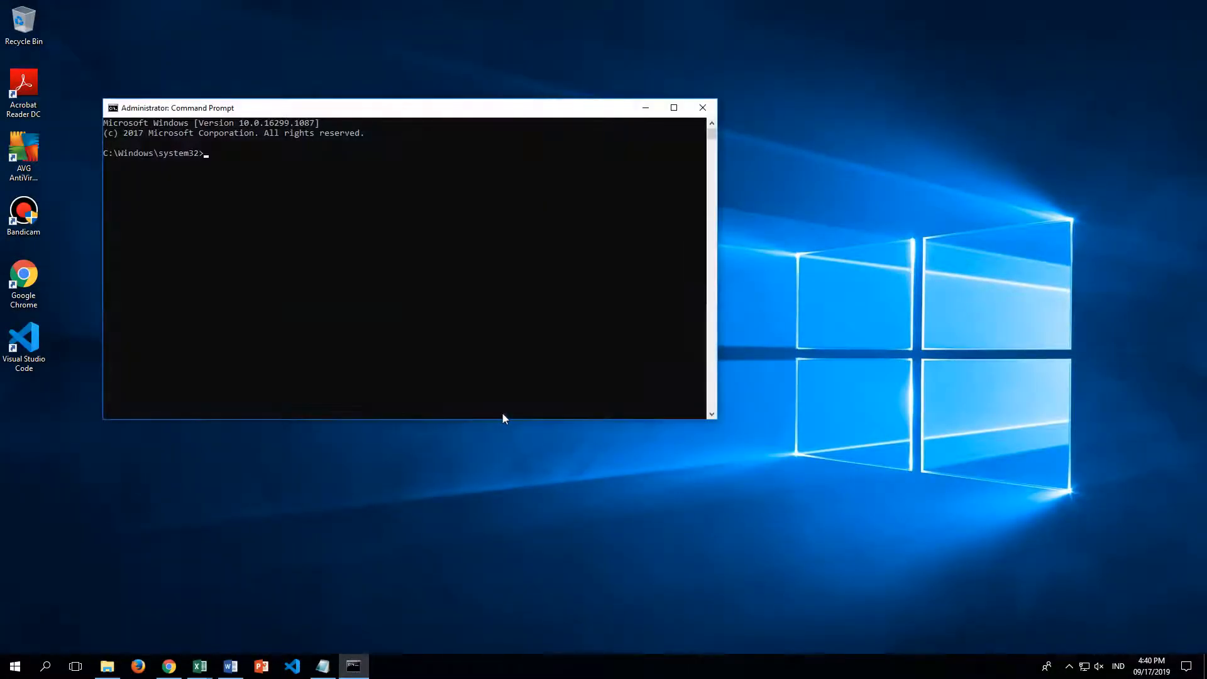
pyautogui.moveTo(375, 161)
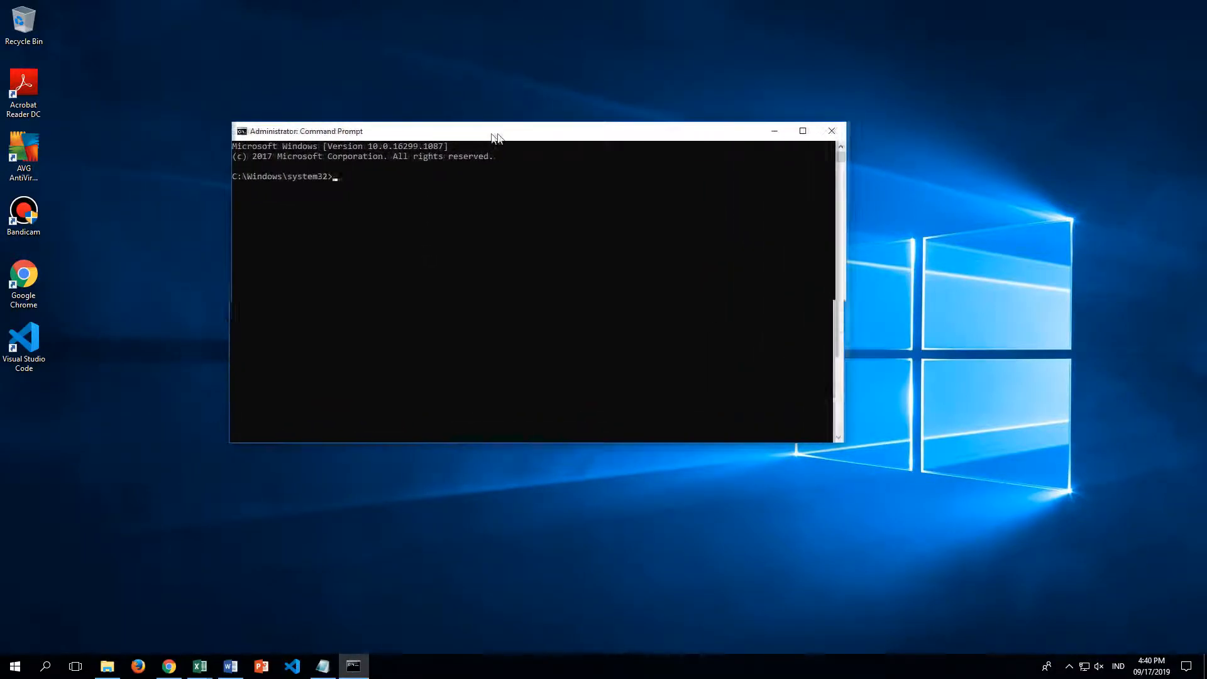
# Drag the administrator Command Prompt window toward the centre of the screen
pyautogui.moveTo(493, 130); pyautogui.dragTo(595, 148)
pyautogui.write('systemin')
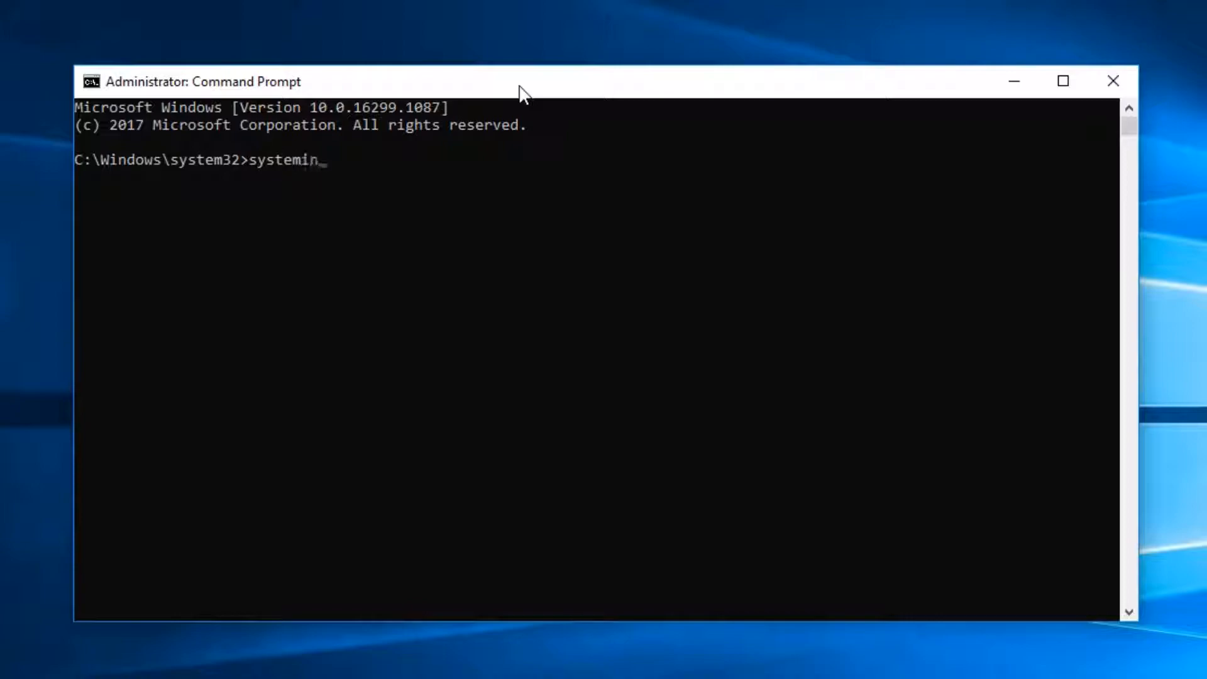
# Run systeminfo to list memory, hotfixes, network card and Hyper-V details
pyautogui.press('Enter')
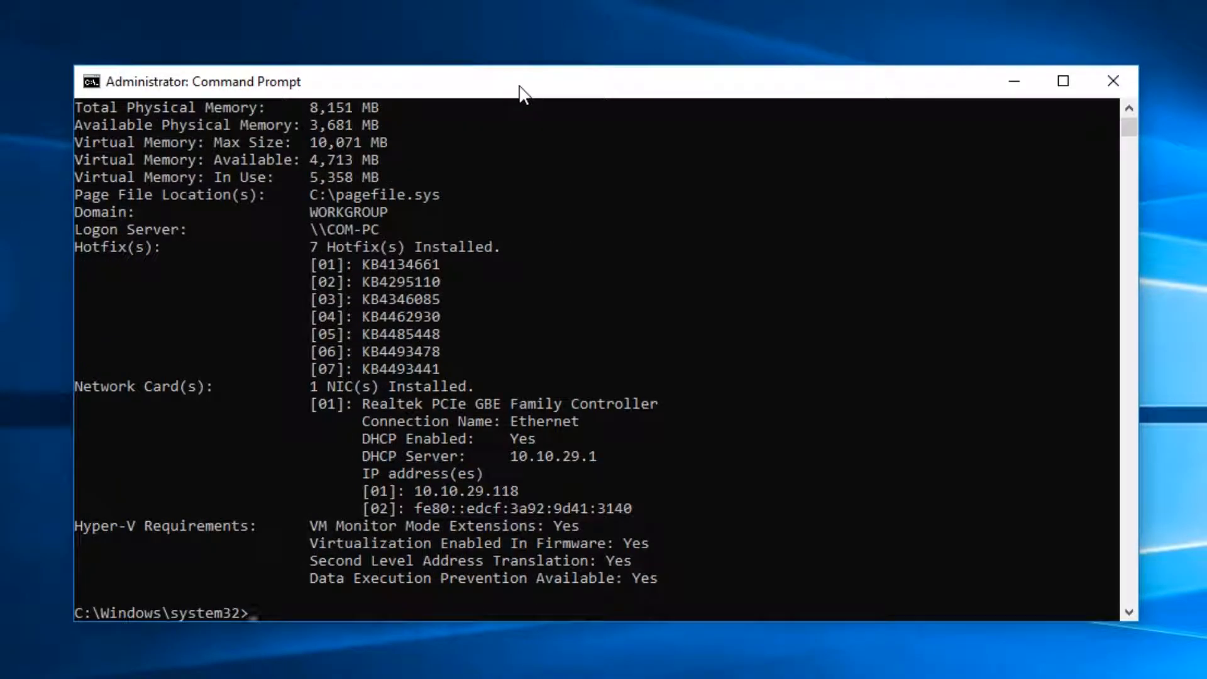
pyautogui.moveTo(534, 421)
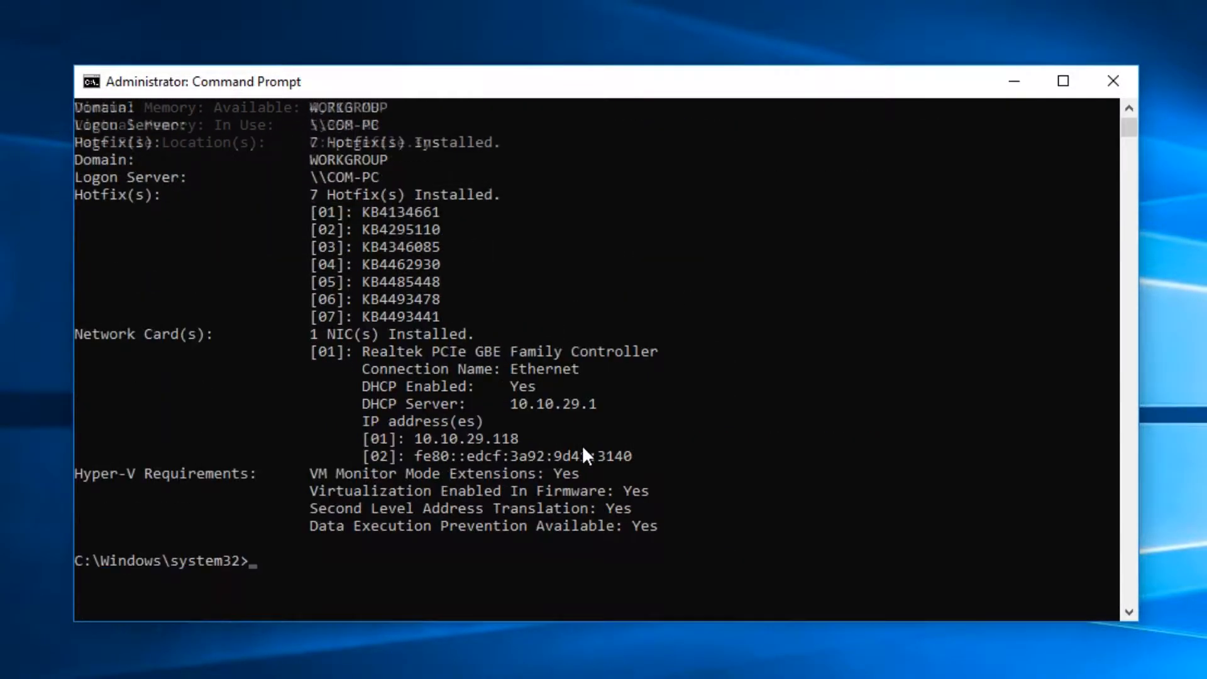
# Redirect systeminfo output into C:\sysinfo.txt, then move up with cd.. toward the drive root
pyautogui.write('systeminfo >> C:\\sysinfo.txt')
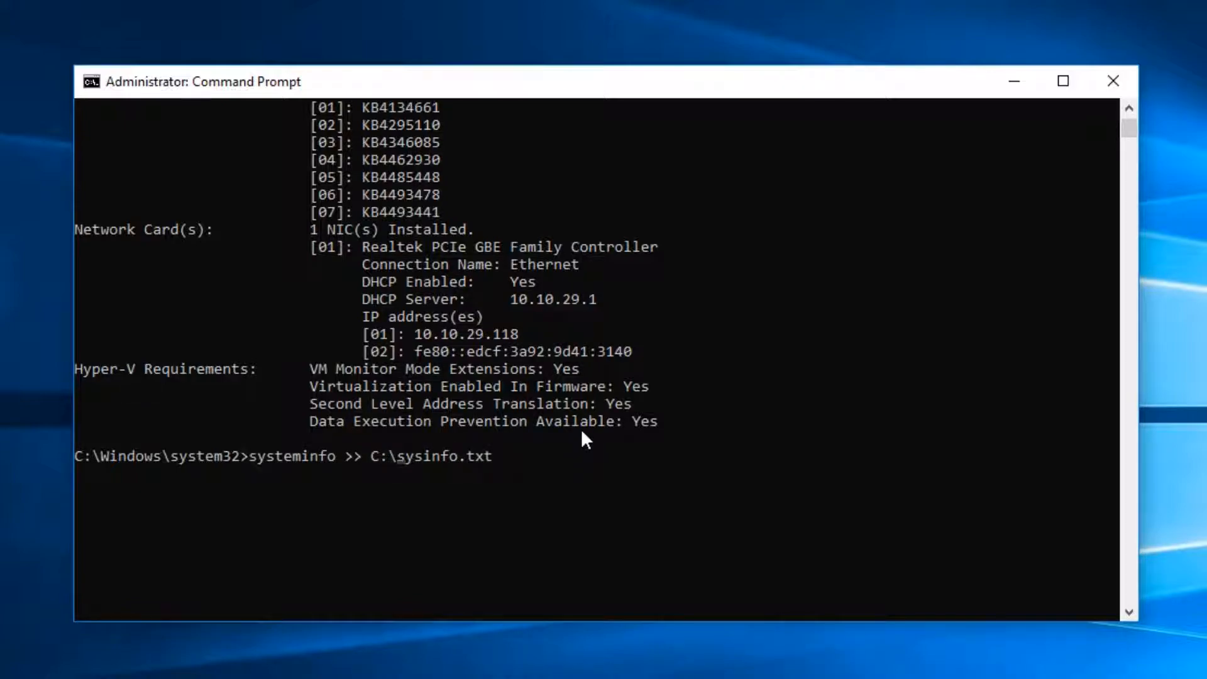
pyautogui.press('Enter')
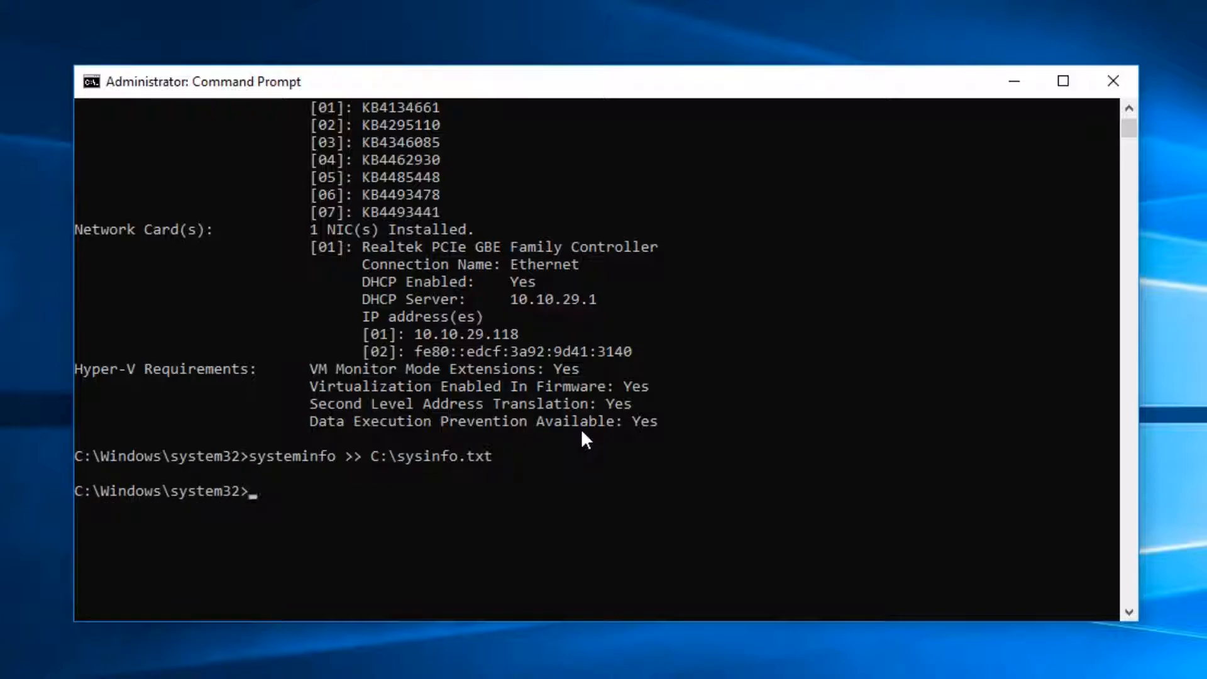
pyautogui.write('cd..')
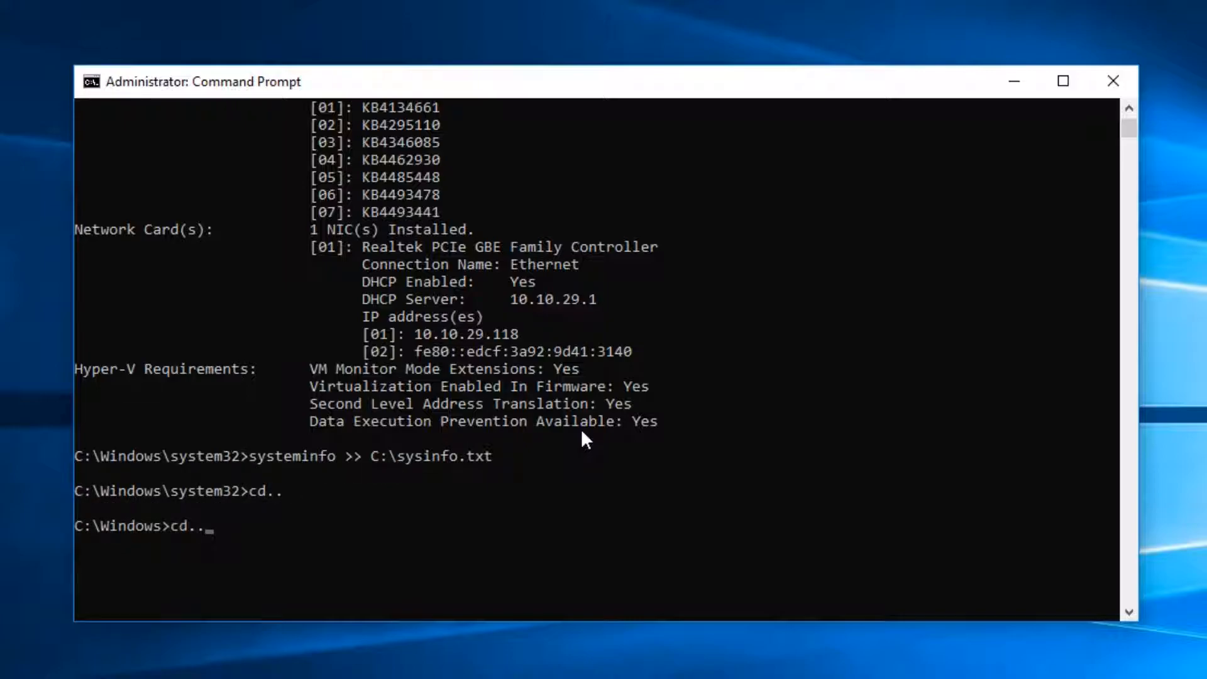
# List C:\ with dir to confirm sysinfo.txt at 2,555 bytes and select its name for Notepad
pyautogui.write('dir')
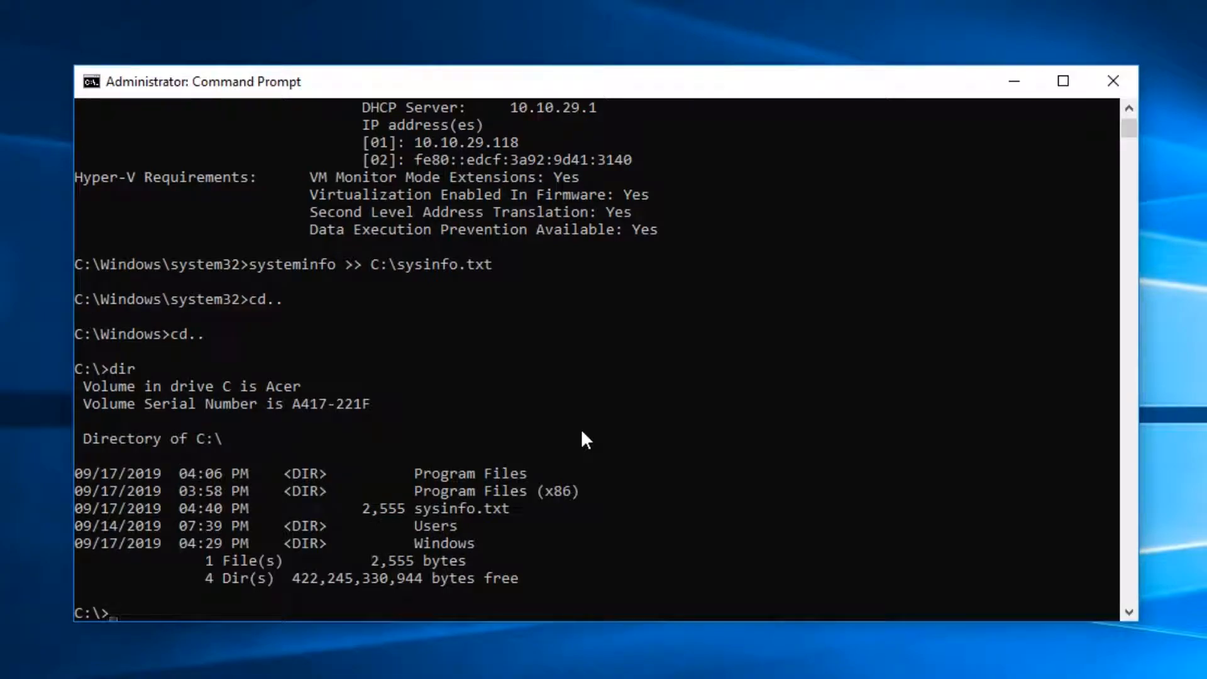
pyautogui.moveTo(528, 438)
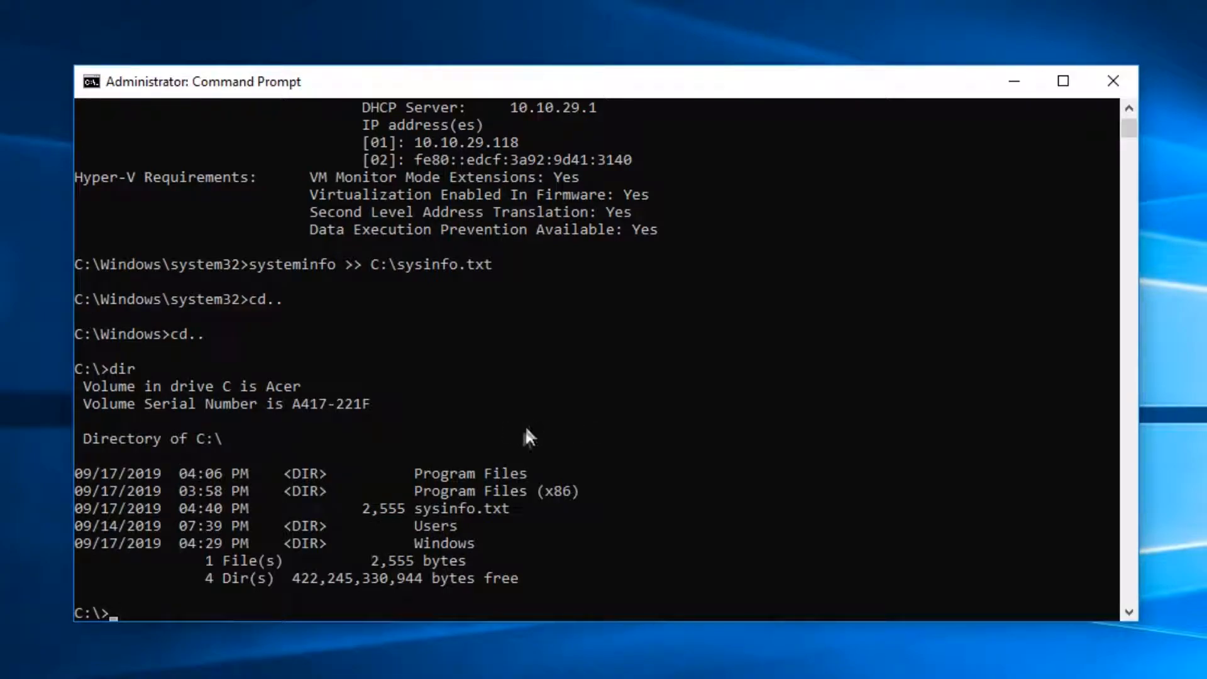
pyautogui.moveTo(421, 519)
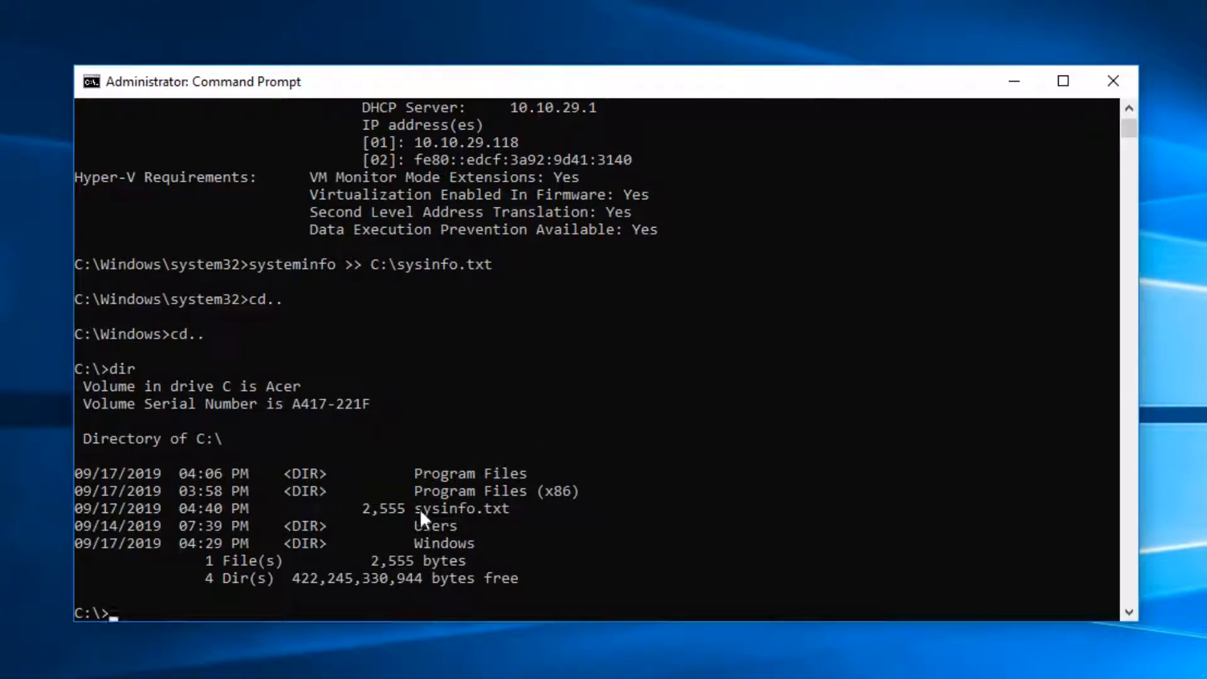
pyautogui.doubleClick(435, 508)
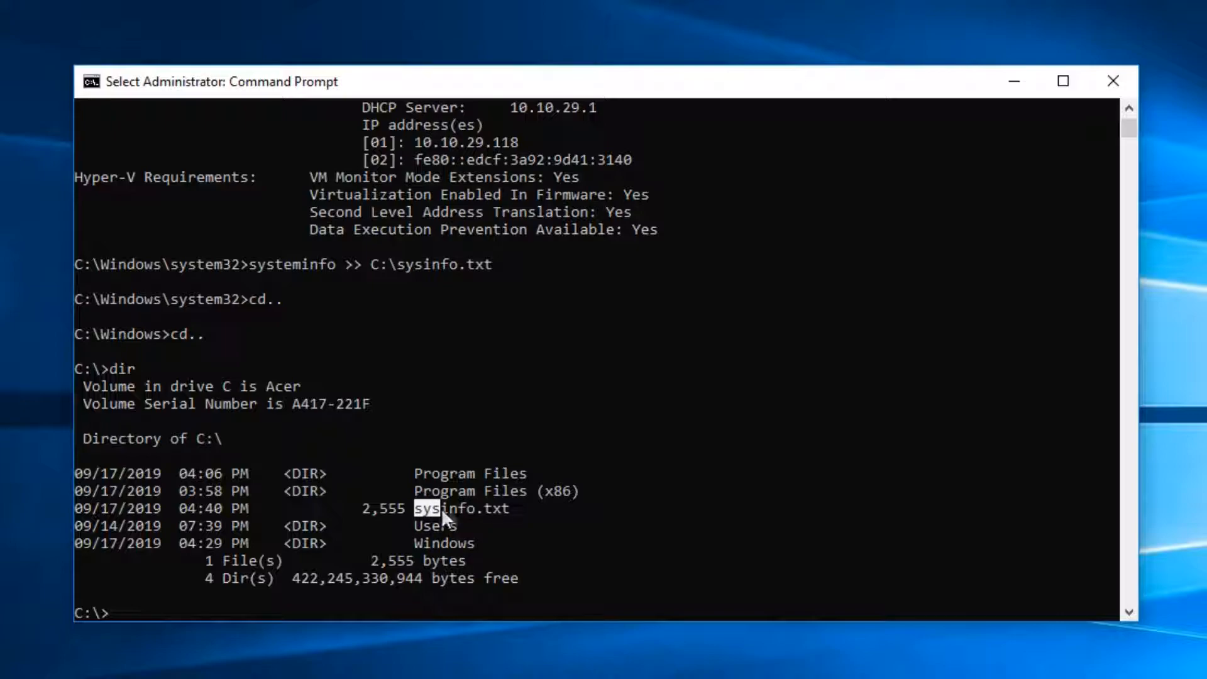
pyautogui.doubleClick(465, 510)
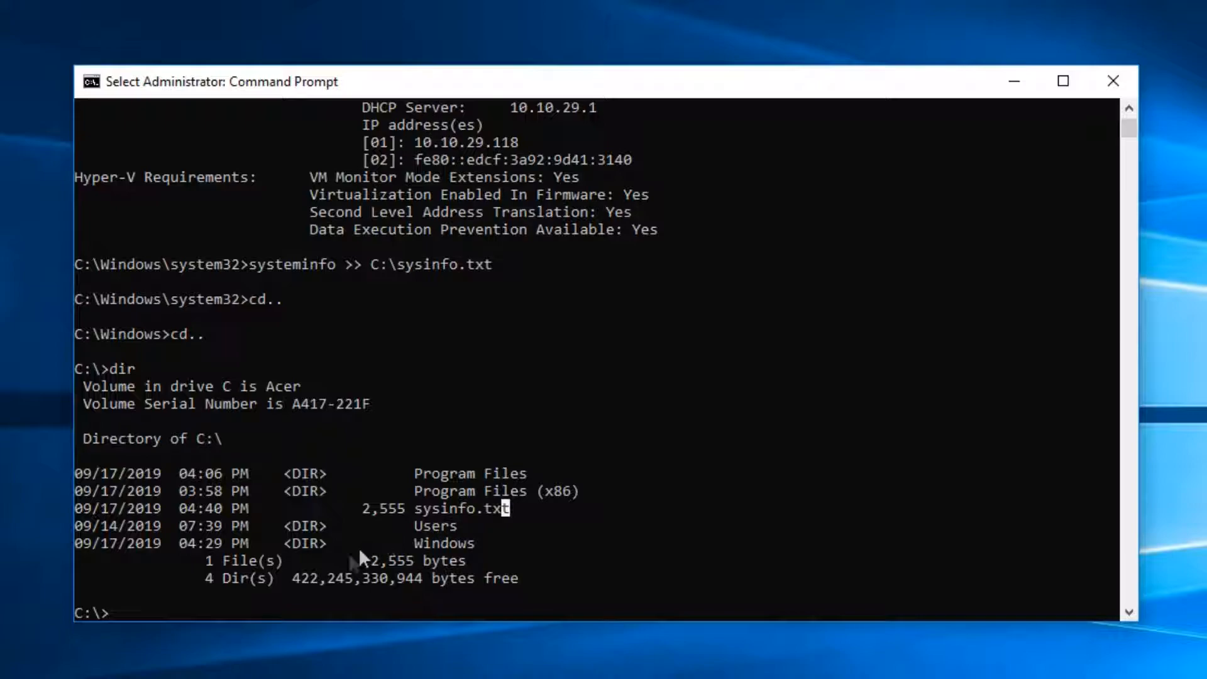
pyautogui.moveTo(365, 462)
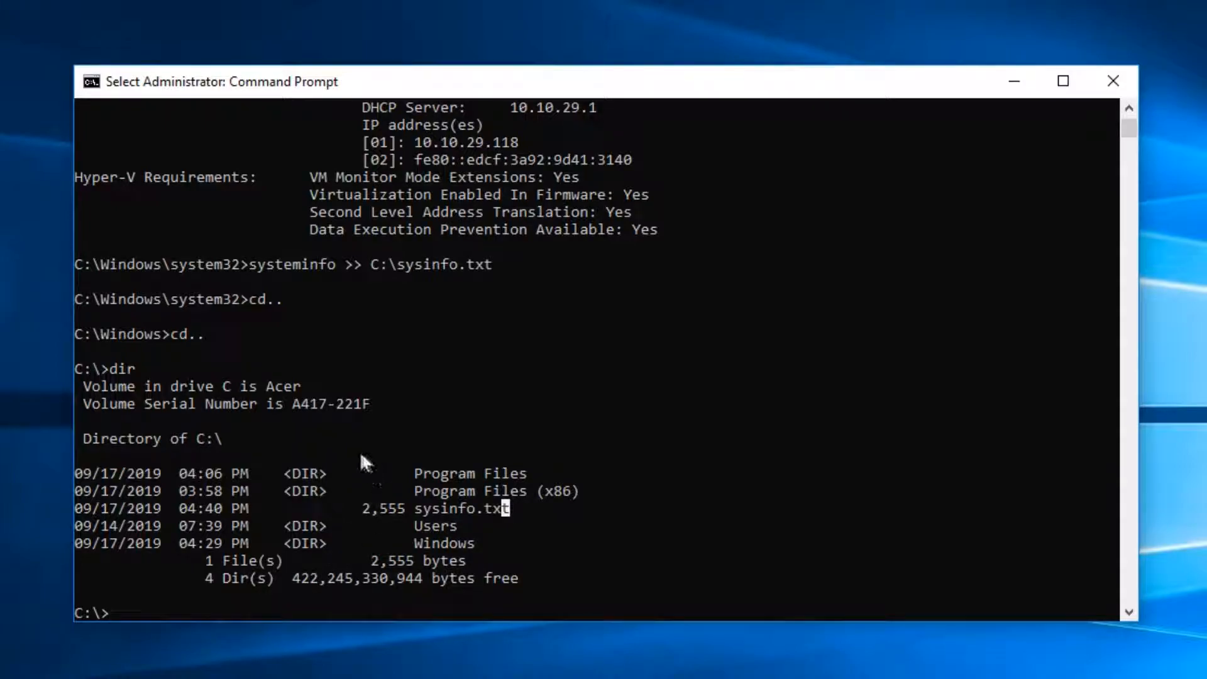
pyautogui.write('notepad')
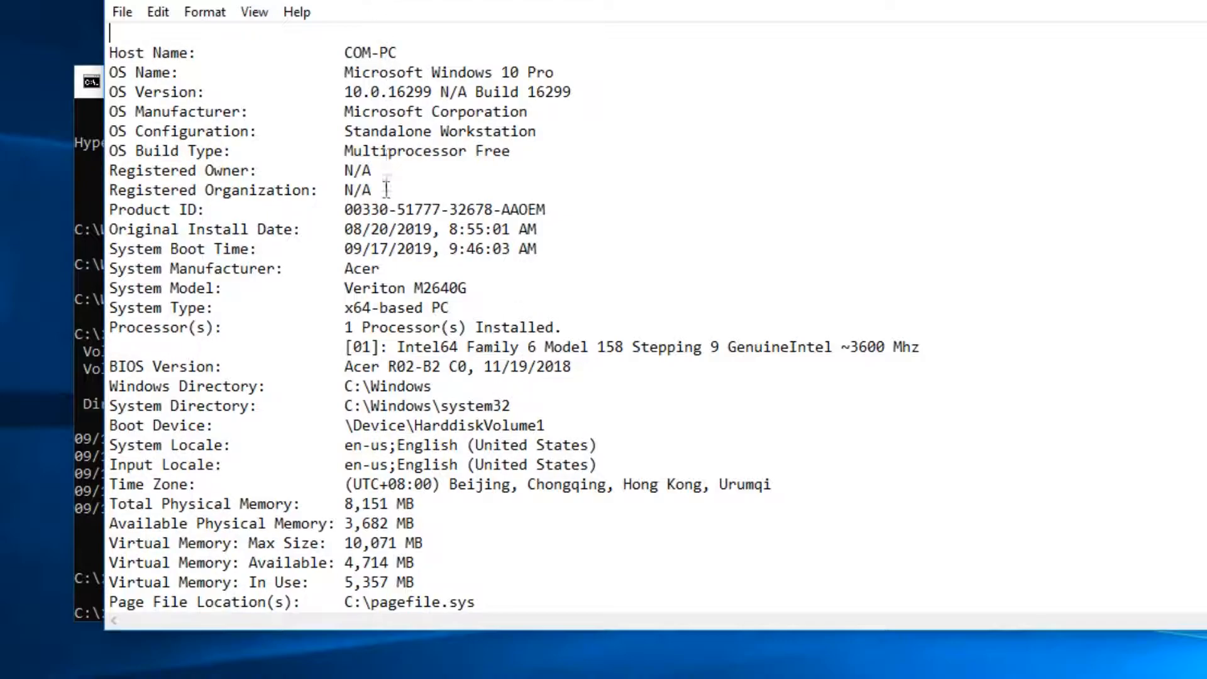
# Scroll through sysinfo.txt in Notepad to view domain, logon server and the hotfix list
pyautogui.scroll(-3)
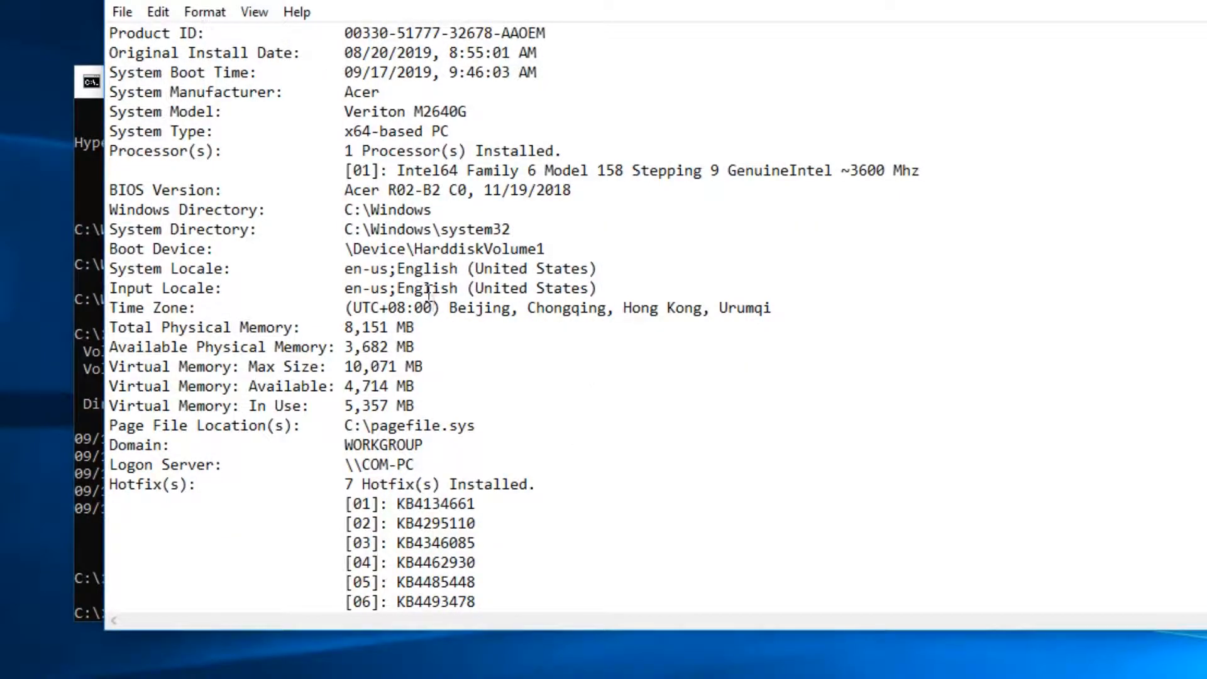
pyautogui.scroll(-3)
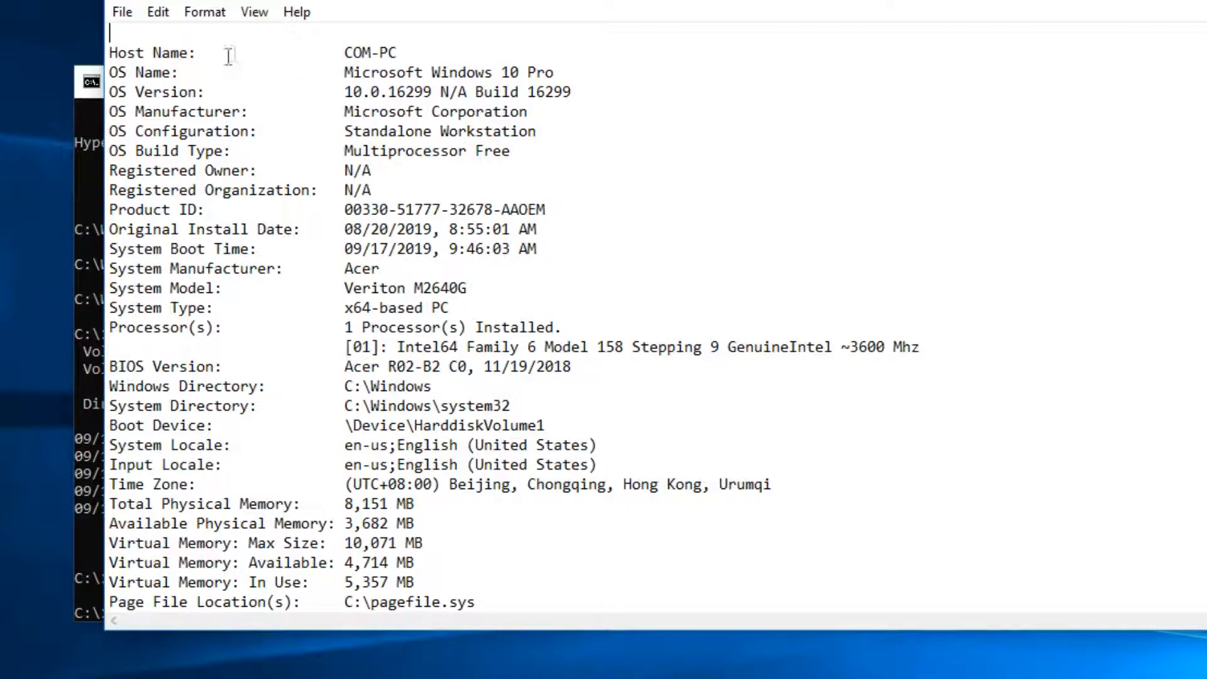
pyautogui.moveTo(198, 29)
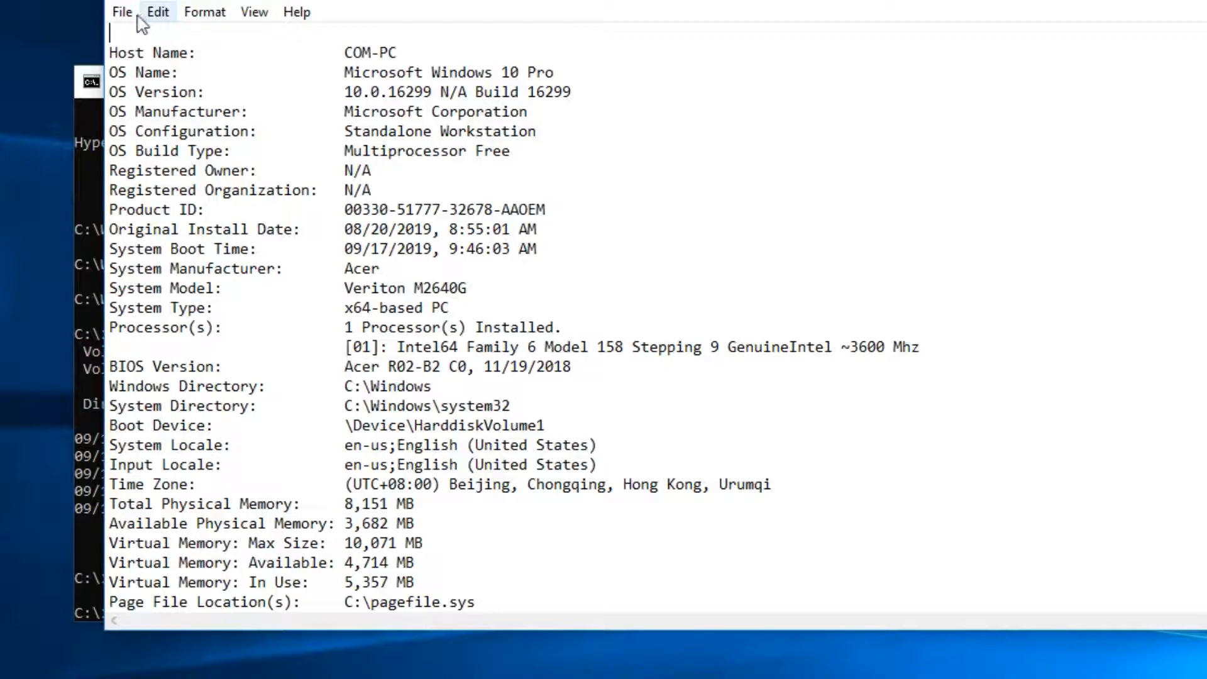
pyautogui.click(122, 11)
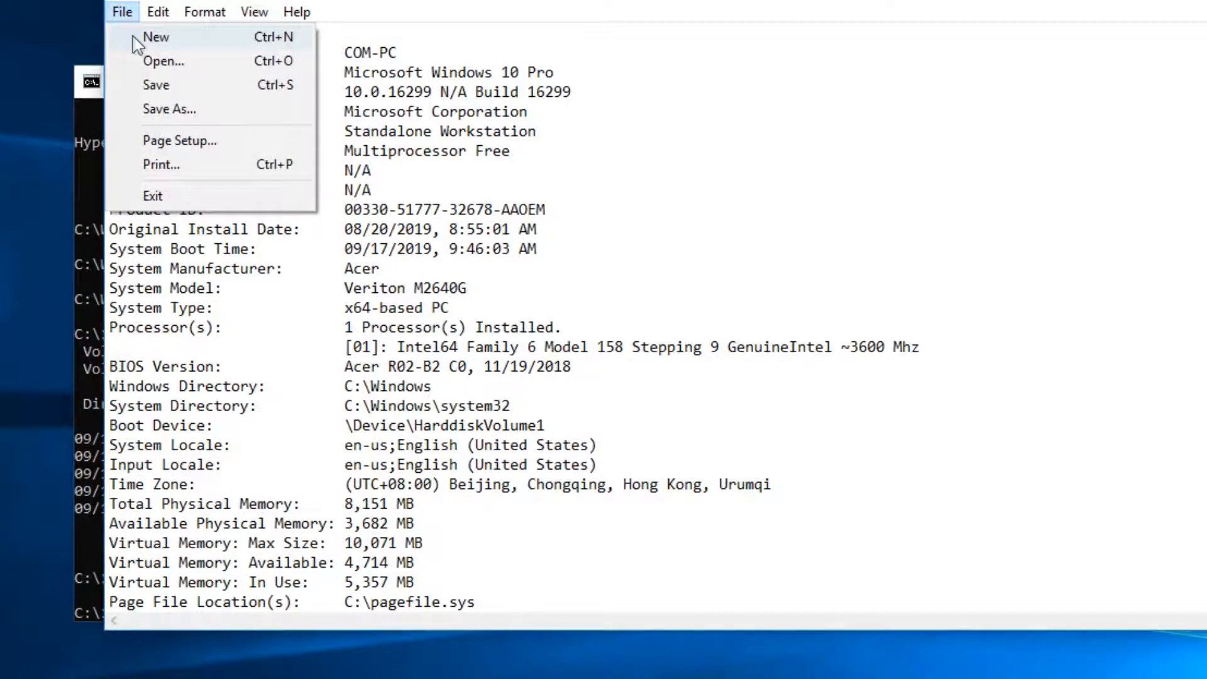
pyautogui.moveTo(157, 106)
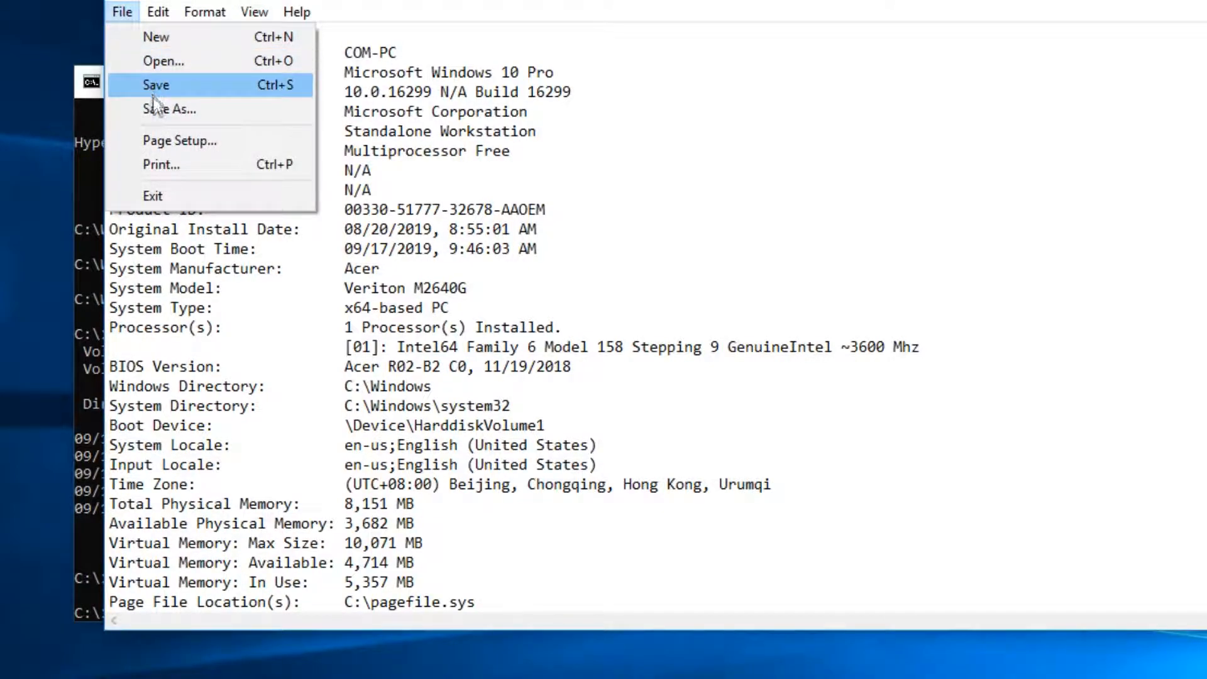
pyautogui.moveTo(173, 165)
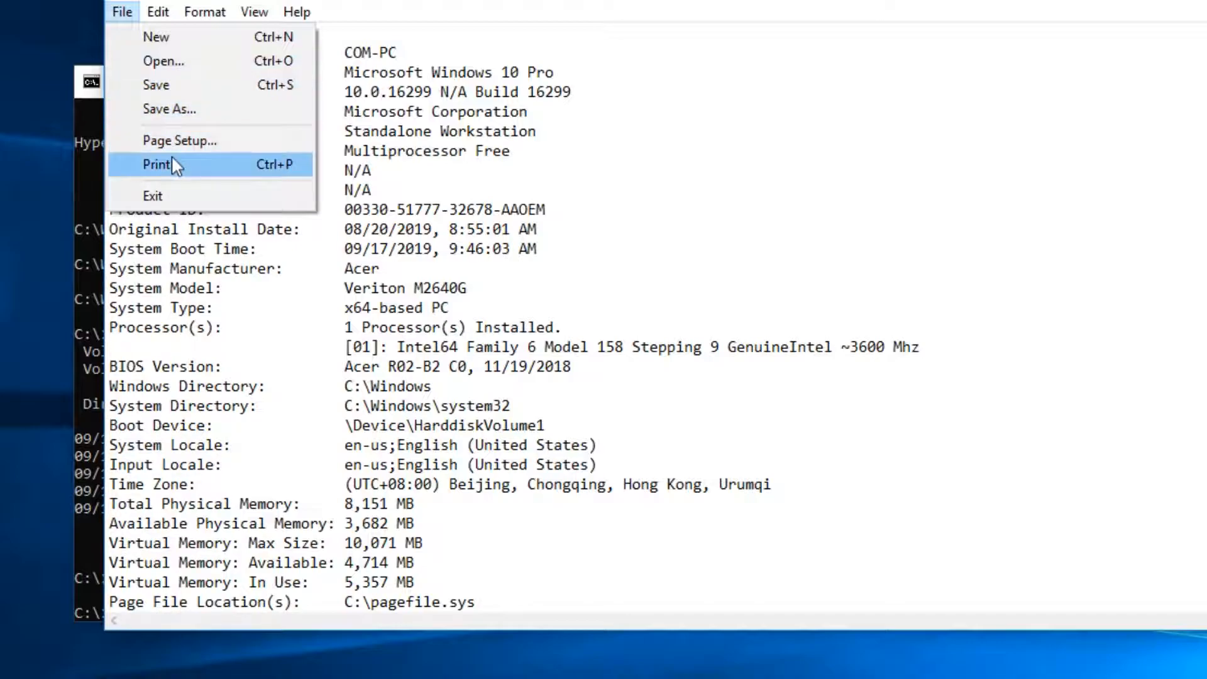
pyautogui.moveTo(173, 117)
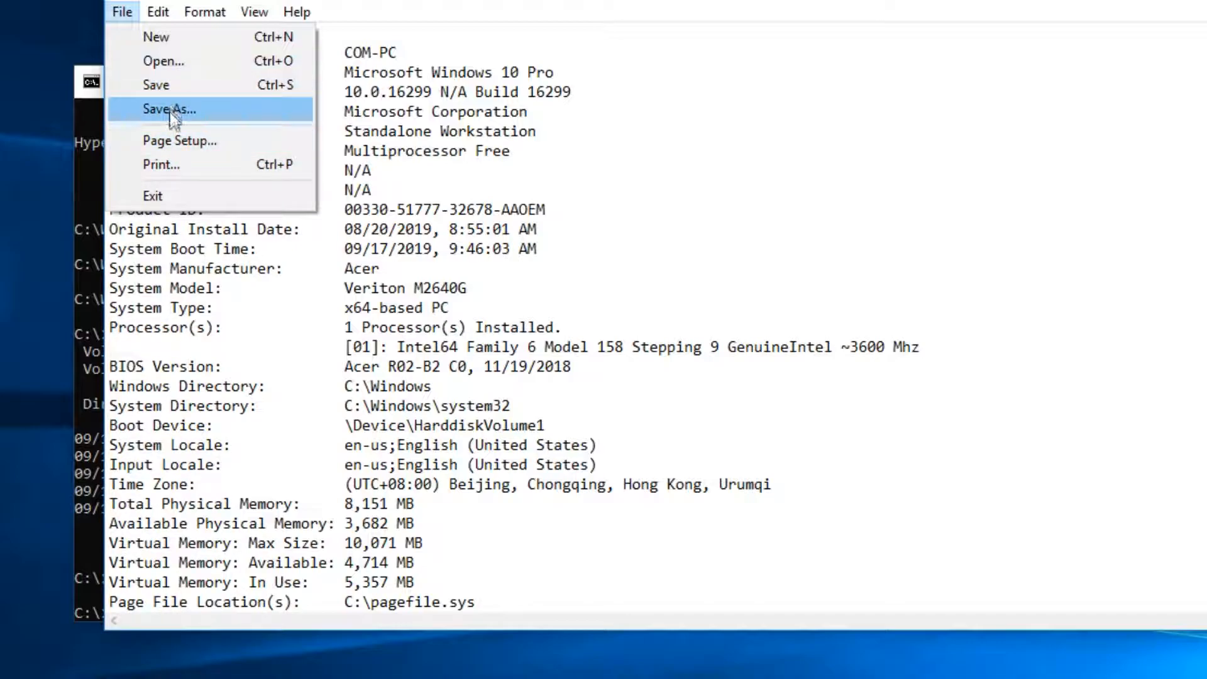
pyautogui.moveTo(176, 165)
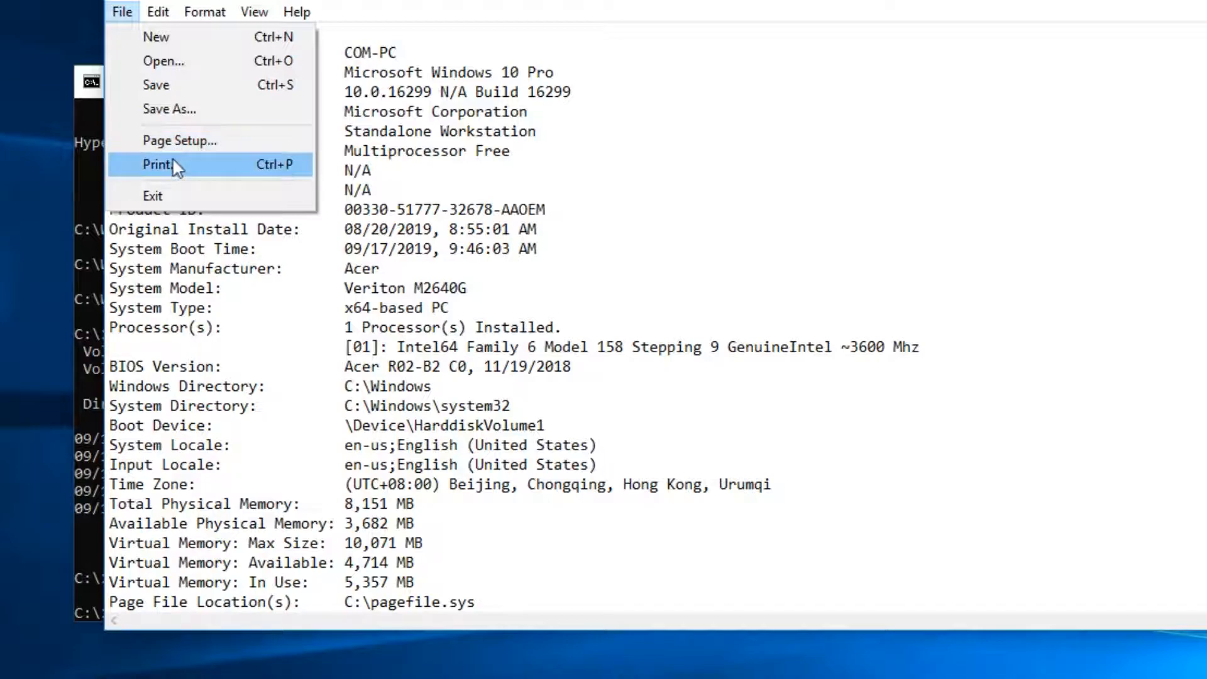
pyautogui.click(157, 159)
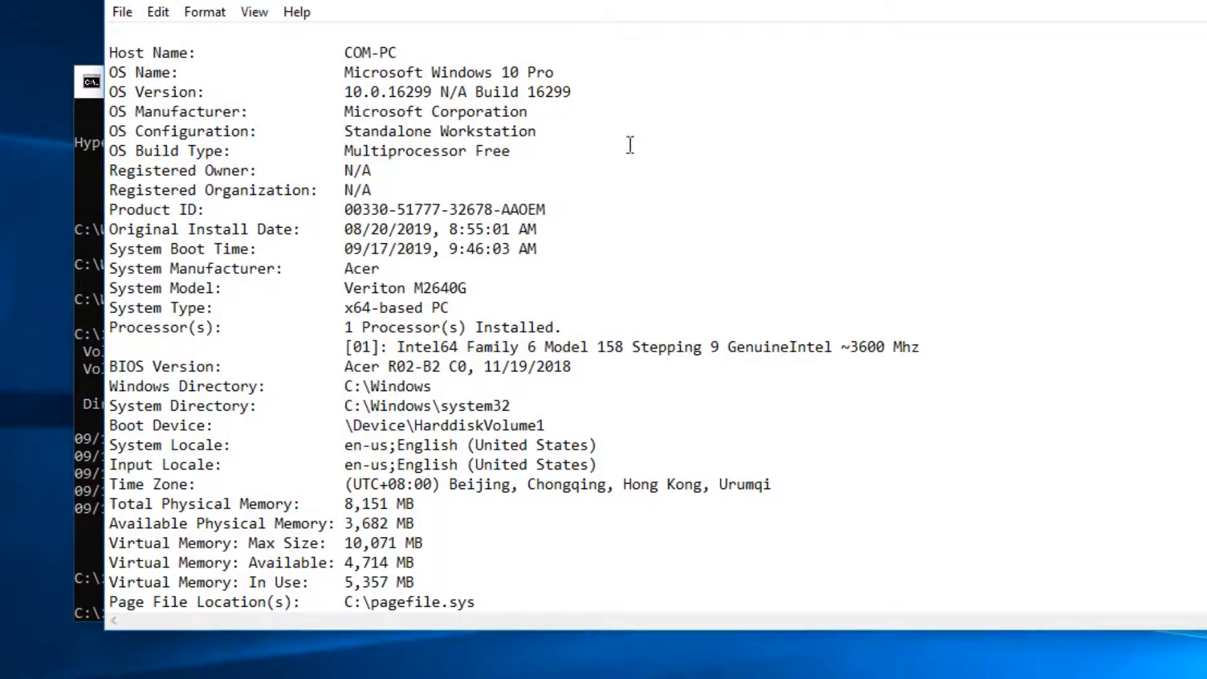
pyautogui.moveTo(1160, 36)
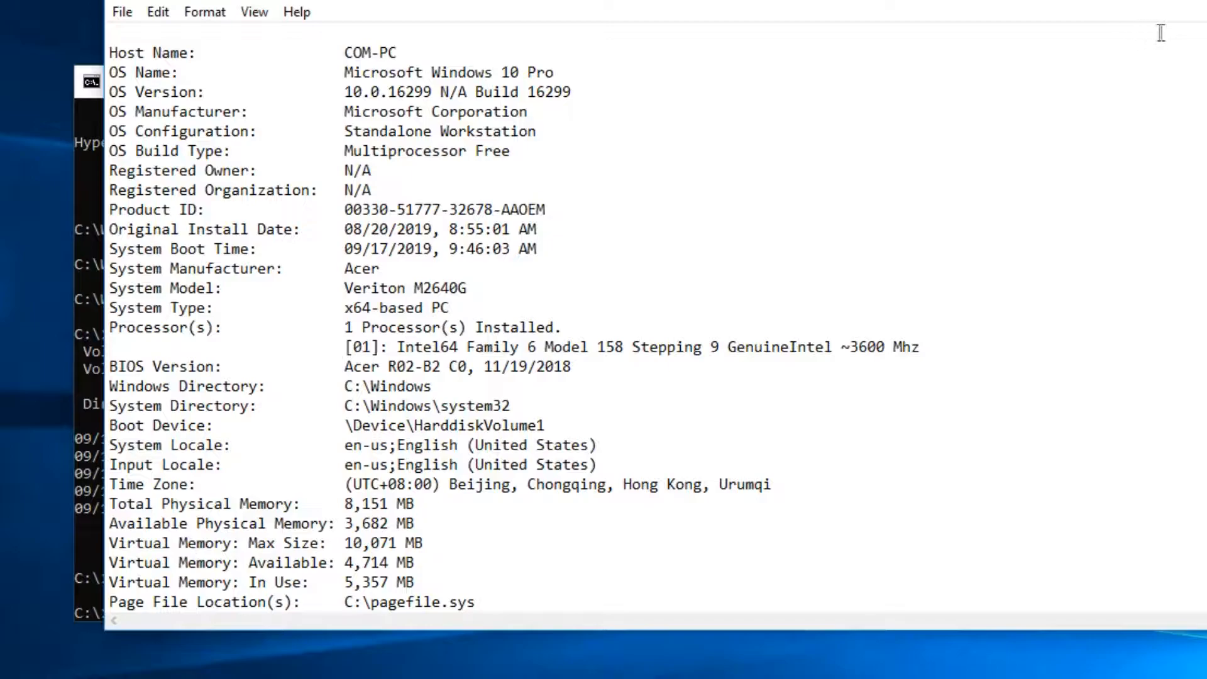